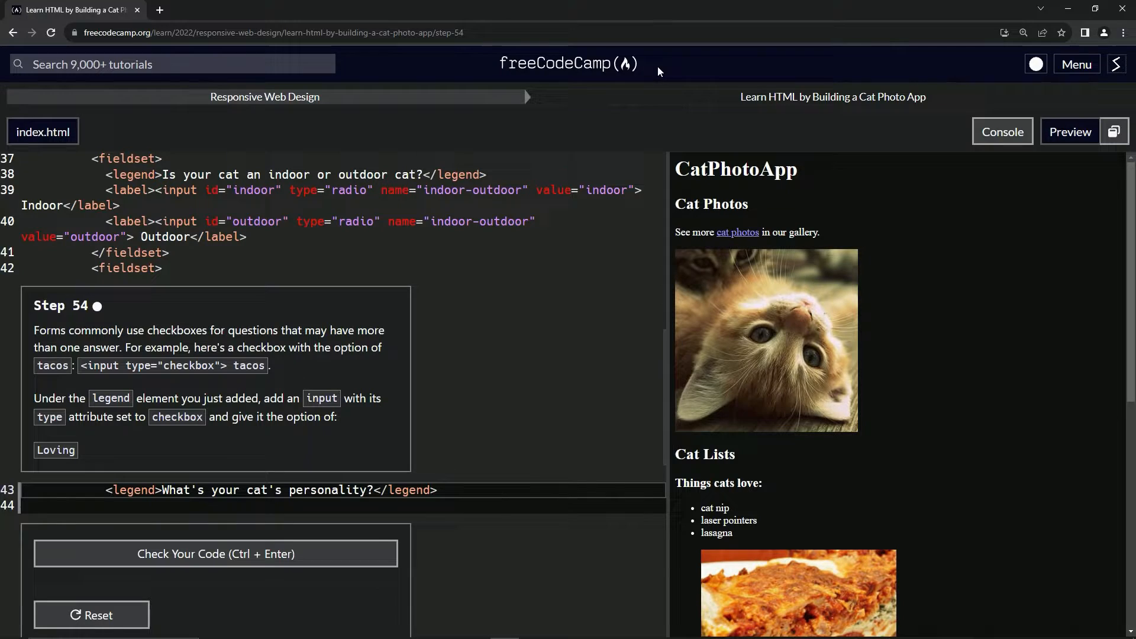
pyautogui.moveTo(428, 117)
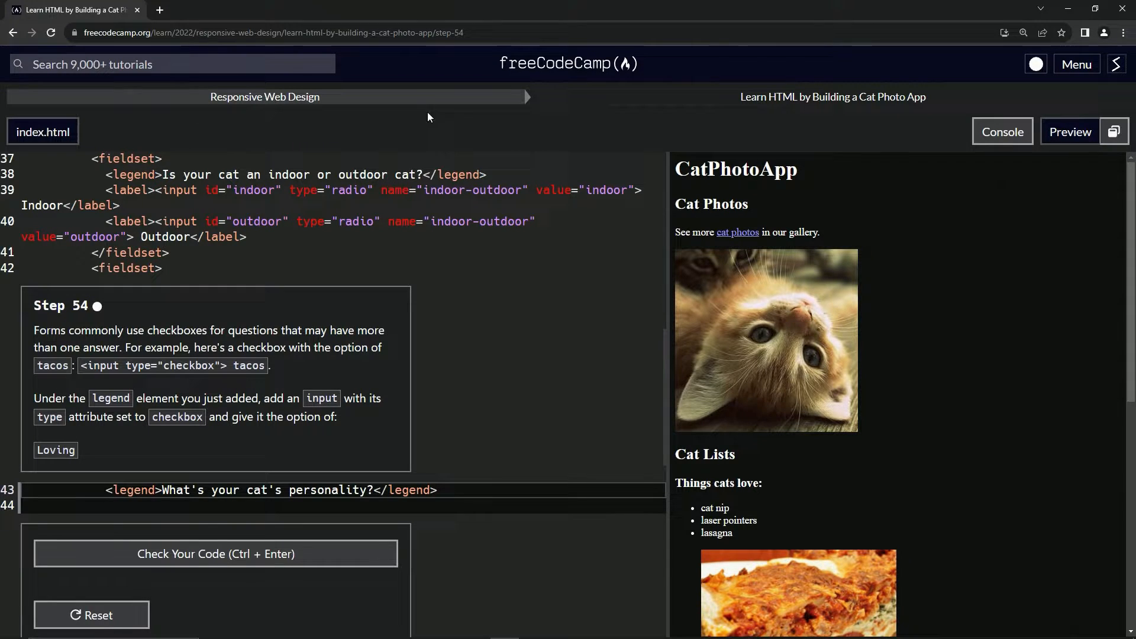
pyautogui.moveTo(925, 110)
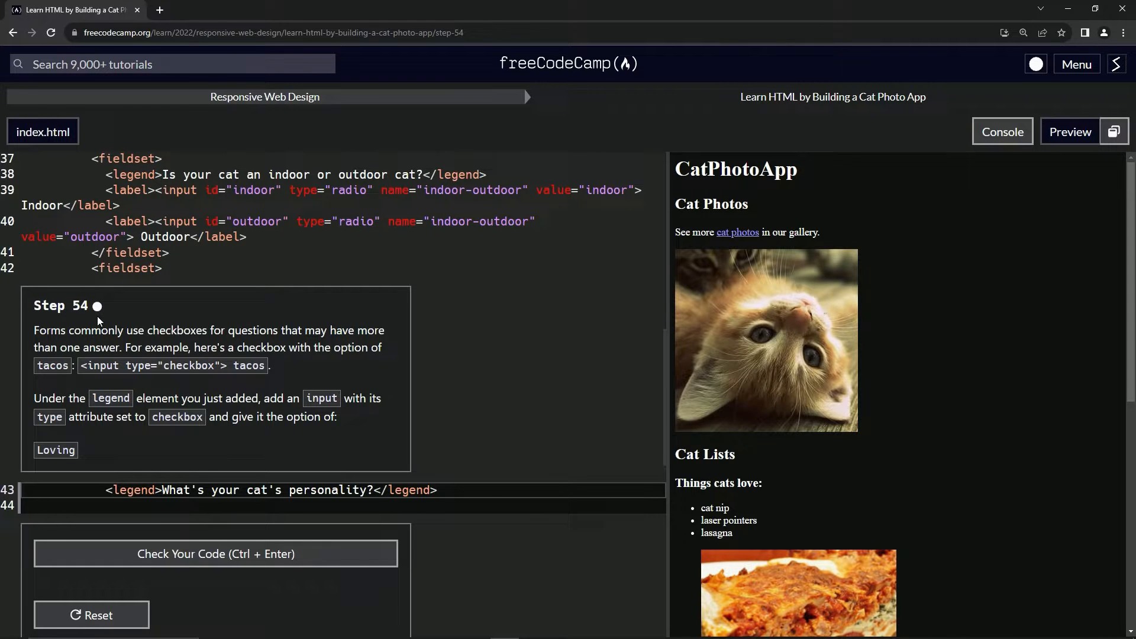
pyautogui.moveTo(72, 324)
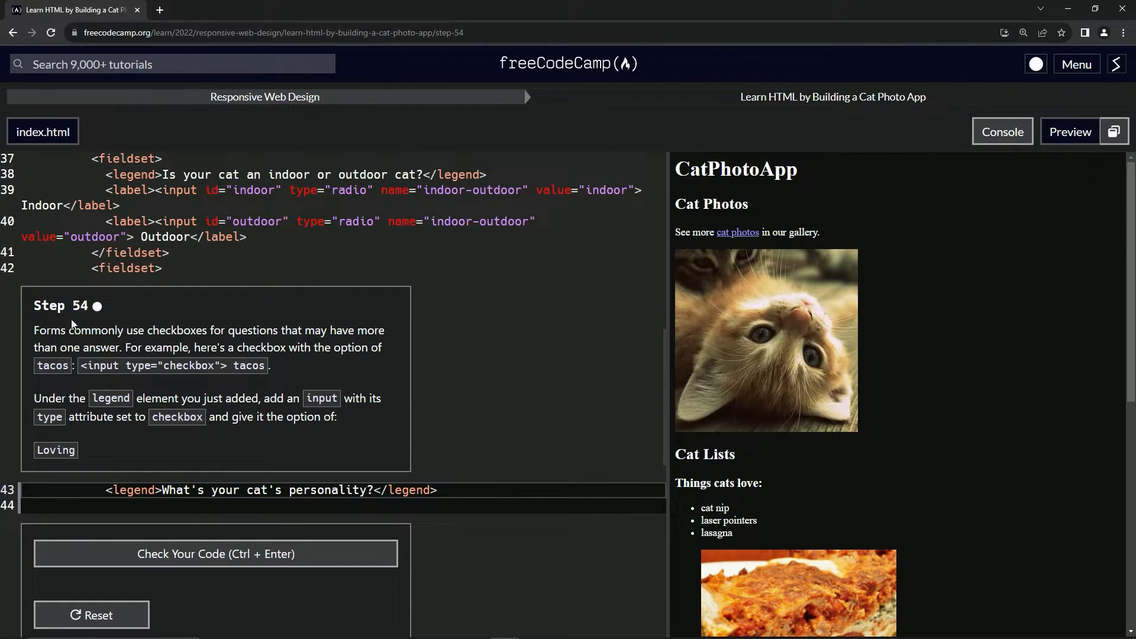
pyautogui.moveTo(187, 335)
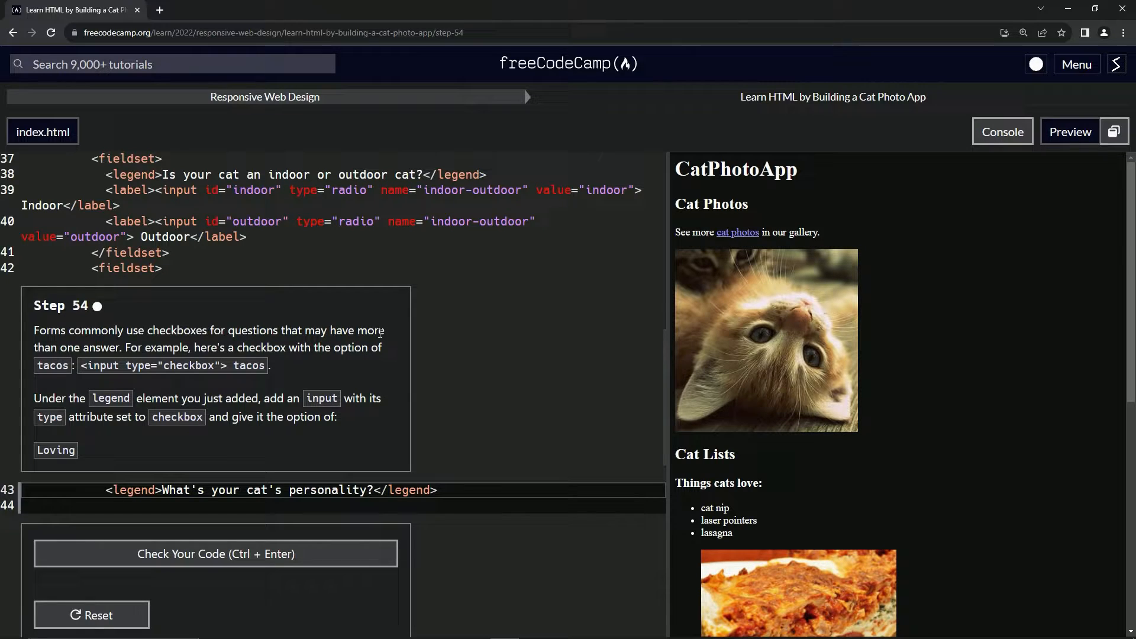
pyautogui.moveTo(150, 348)
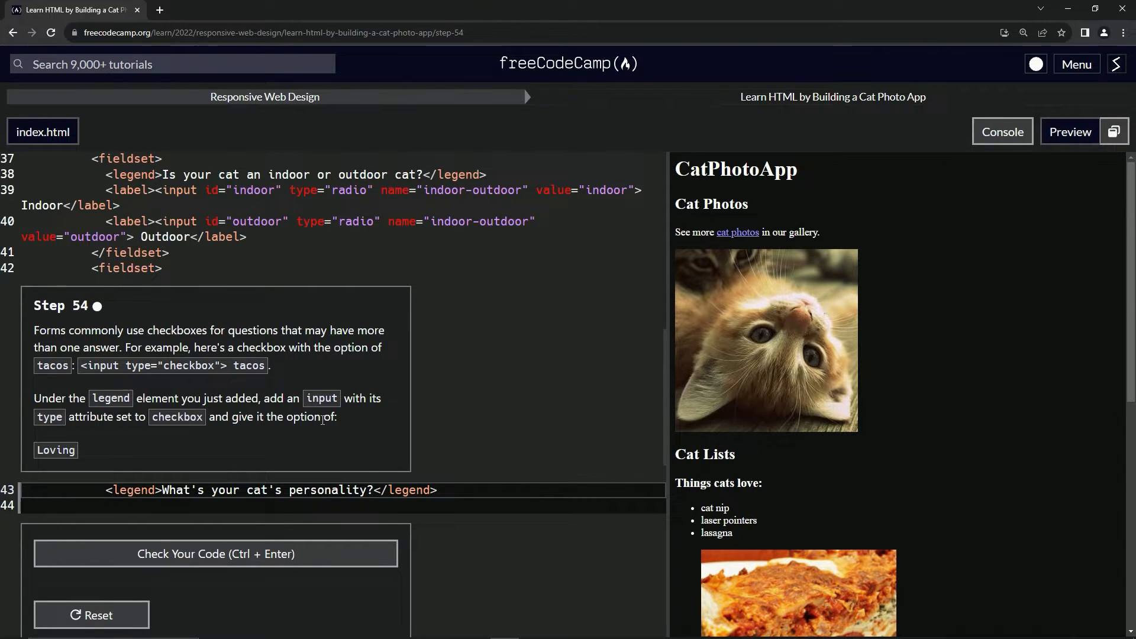
pyautogui.moveTo(206, 388)
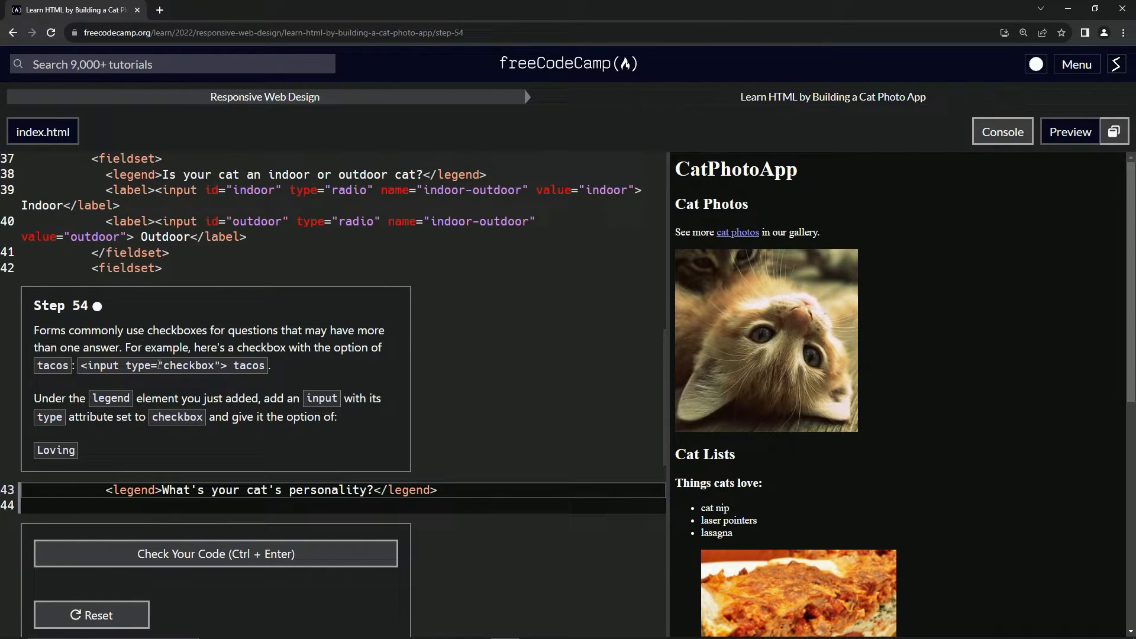
pyautogui.moveTo(282, 302)
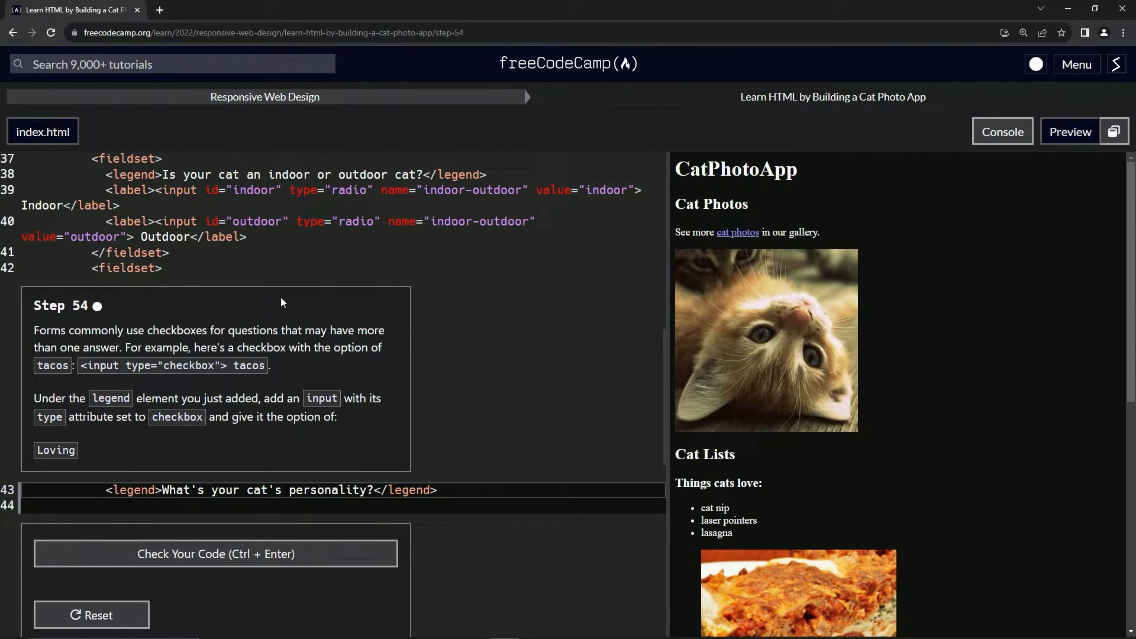
# Write <input type="checkbox"> Loving on line 44 beneath the personality legend.
pyautogui.scroll(-3)
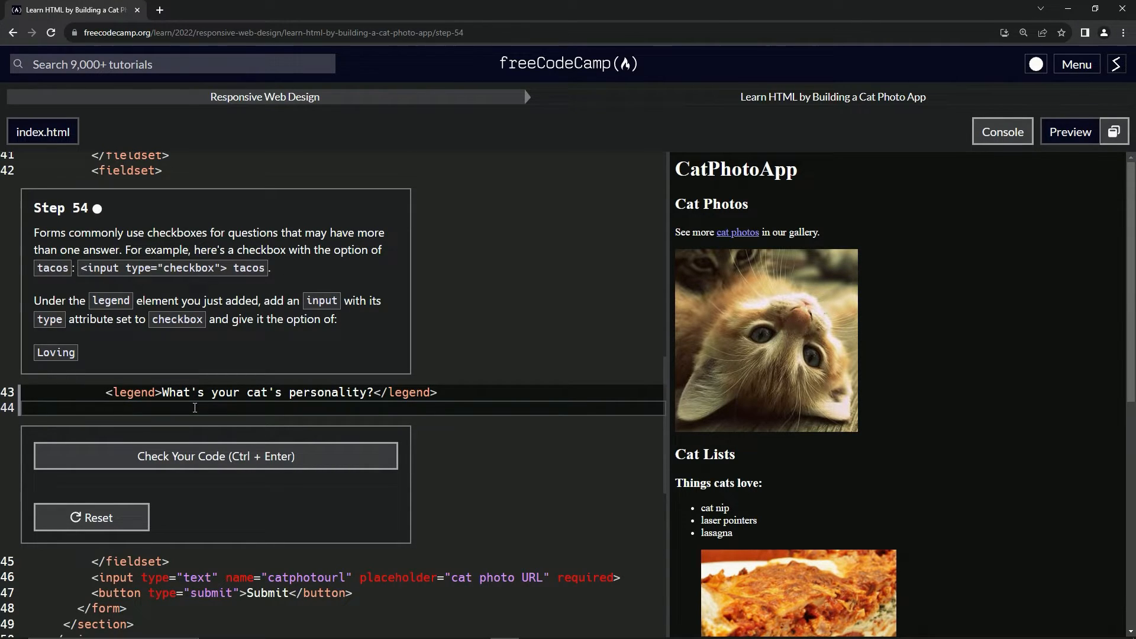
pyautogui.write('<input')
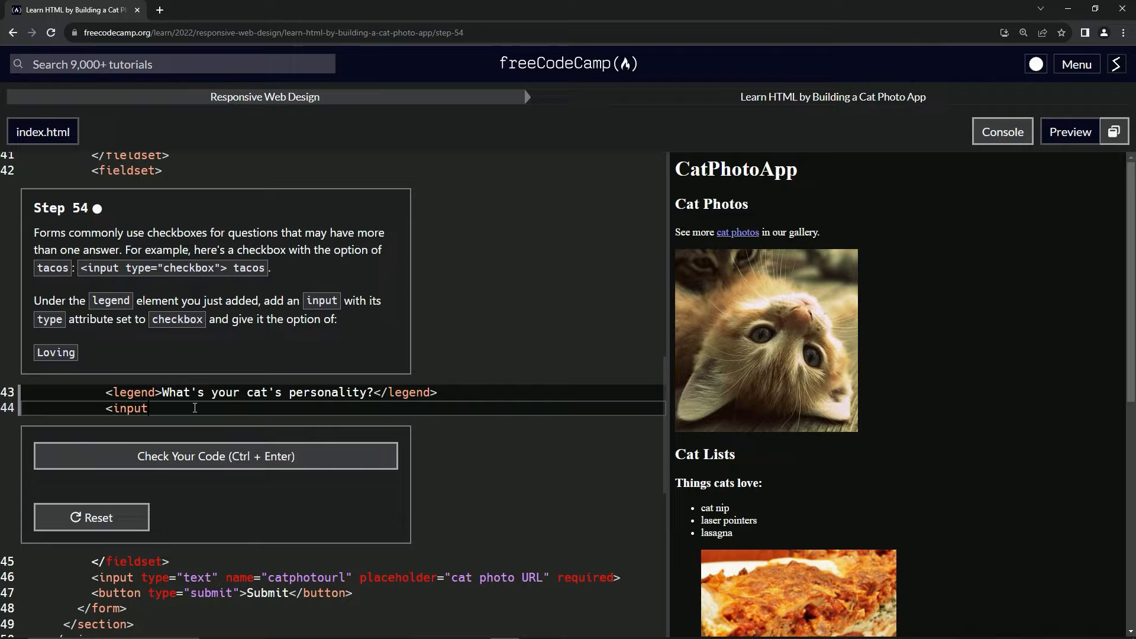
pyautogui.write('>')
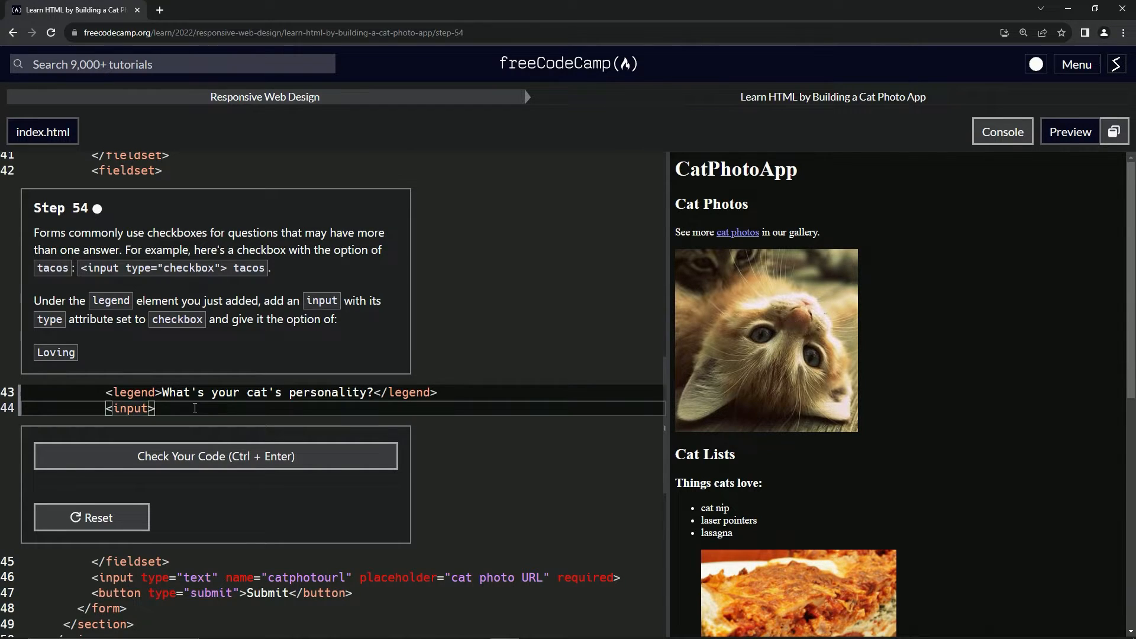
pyautogui.write('type="chec')
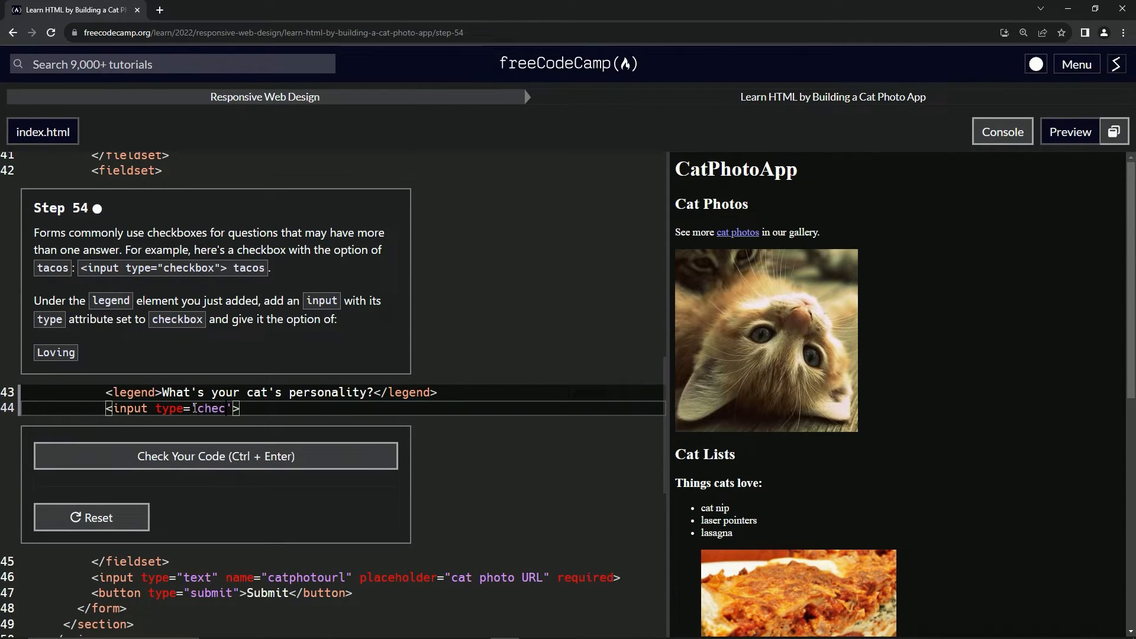
pyautogui.write('kbox')
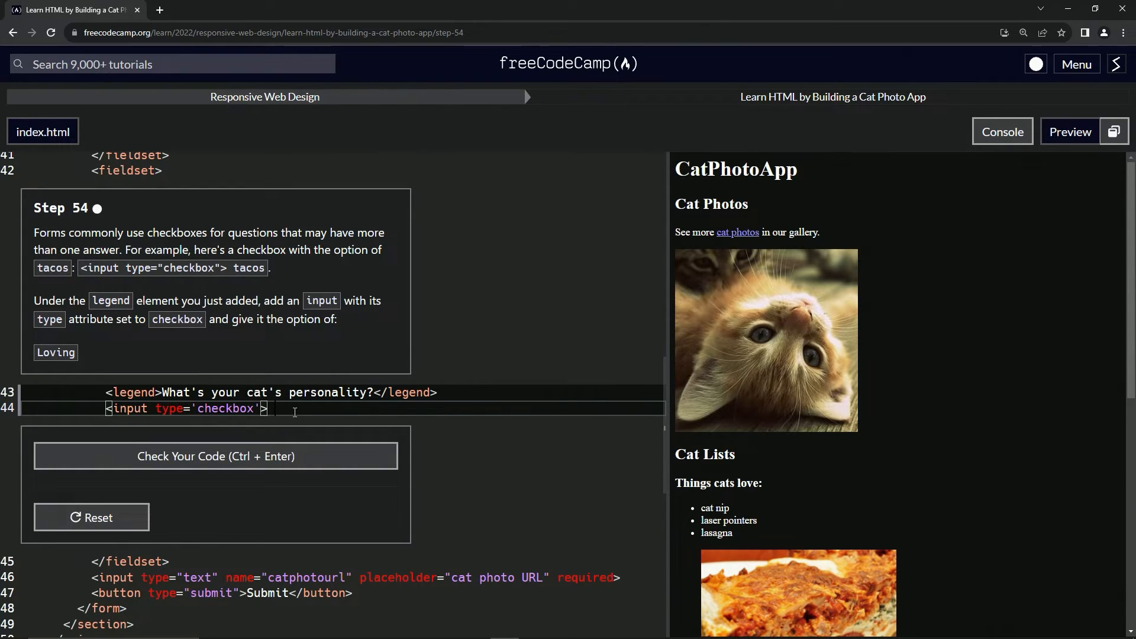
pyautogui.write('Loving')
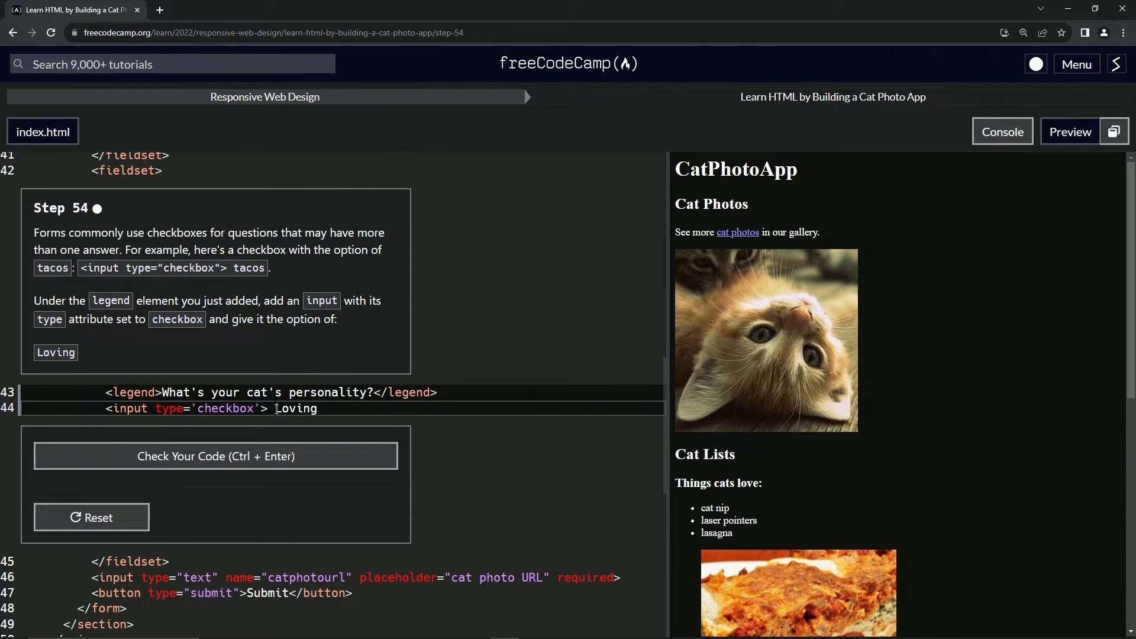
# Confirm the Loving checkbox in the preview, pass Step 54's check and advance to Step 55.
pyautogui.scroll(-3)
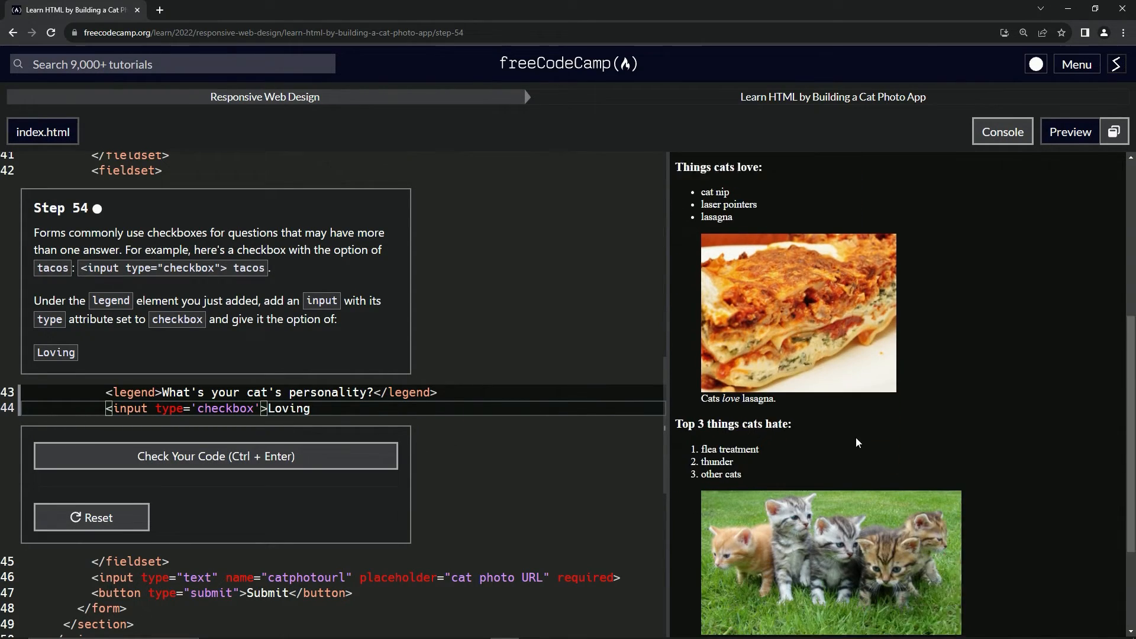
pyautogui.scroll(-3)
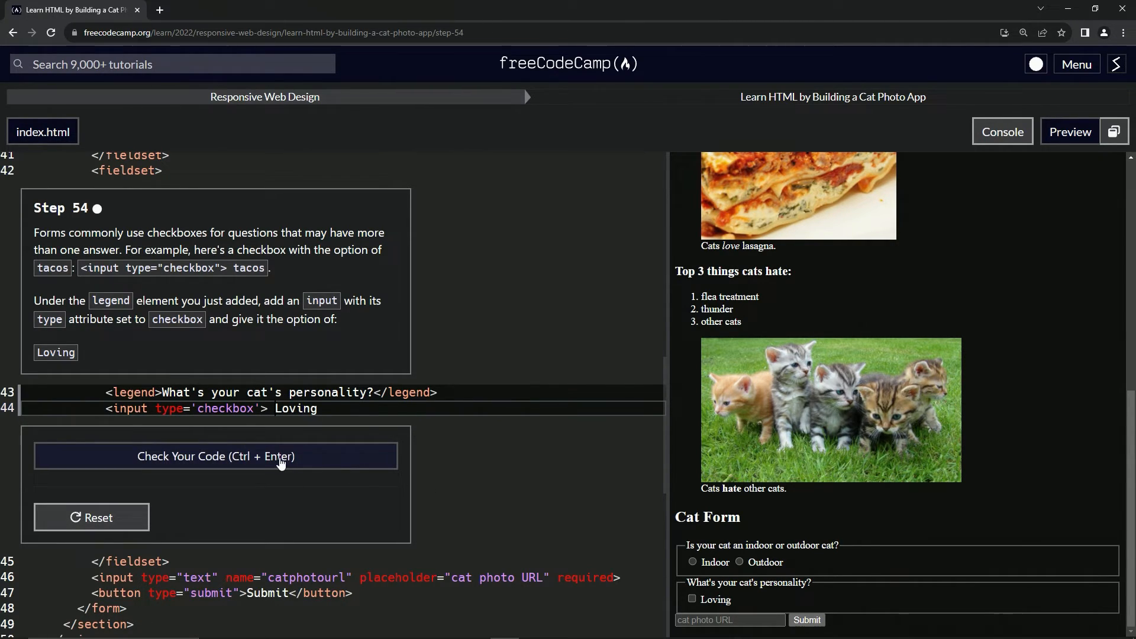
pyautogui.click(216, 456)
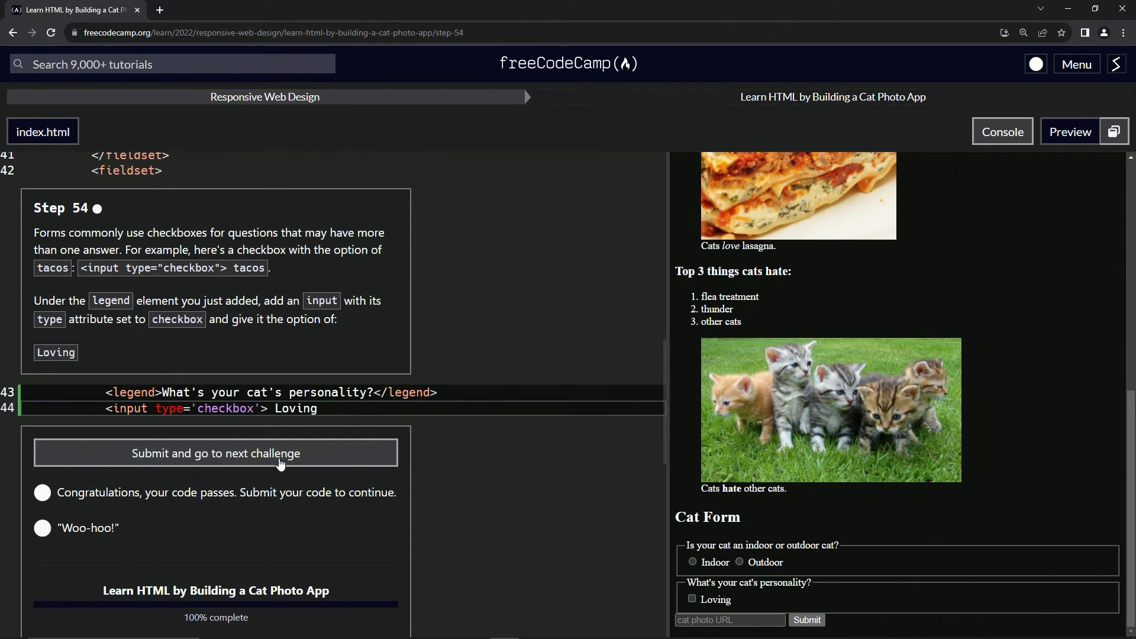
pyautogui.click(216, 453)
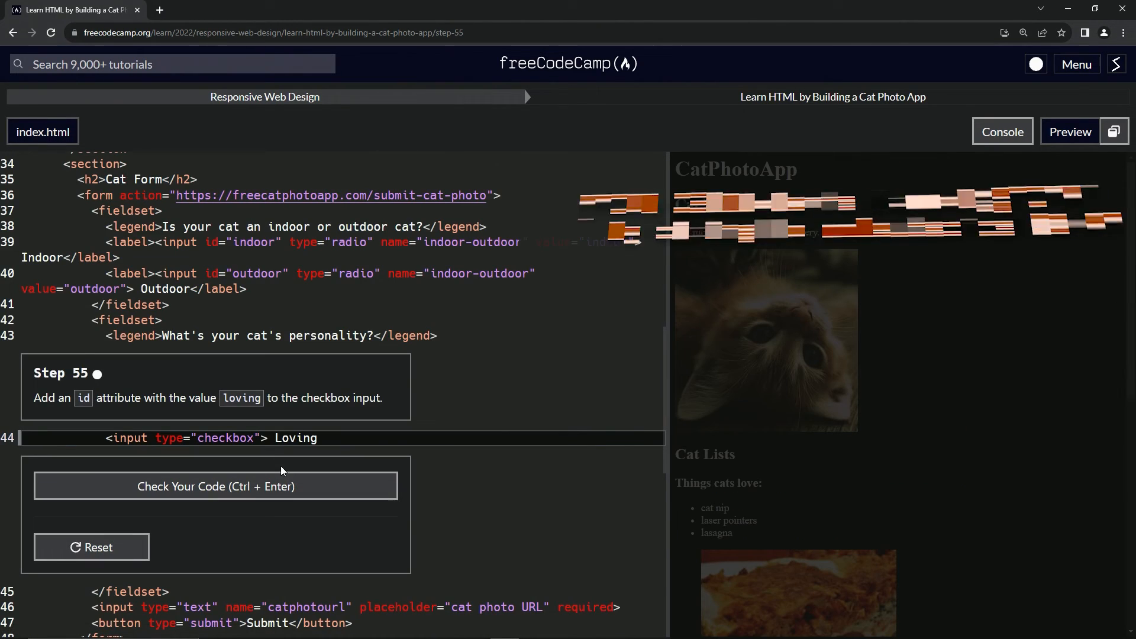